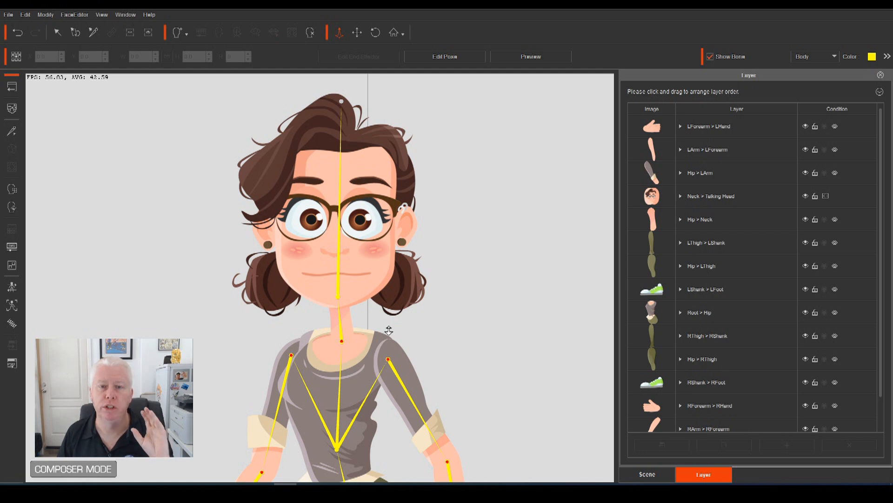
mouse_move(14, 330)
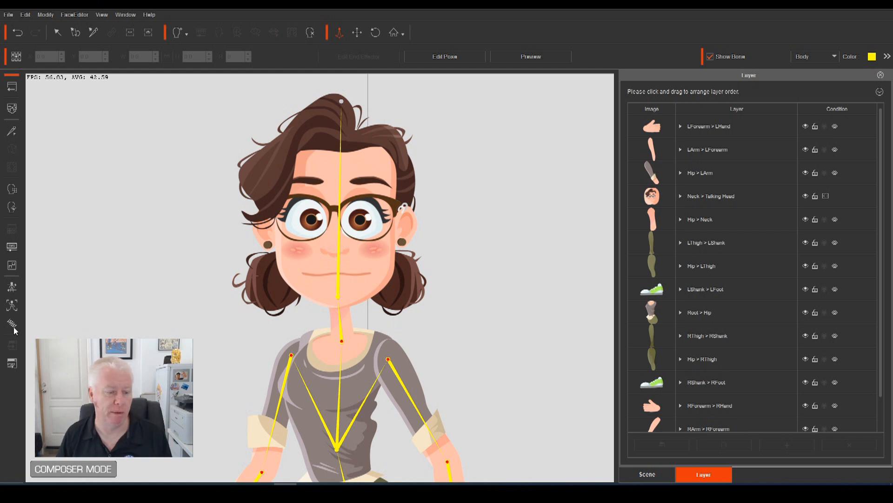
Open the Spring Editor and switch the bone display from Body to Face.
left_click(12, 327)
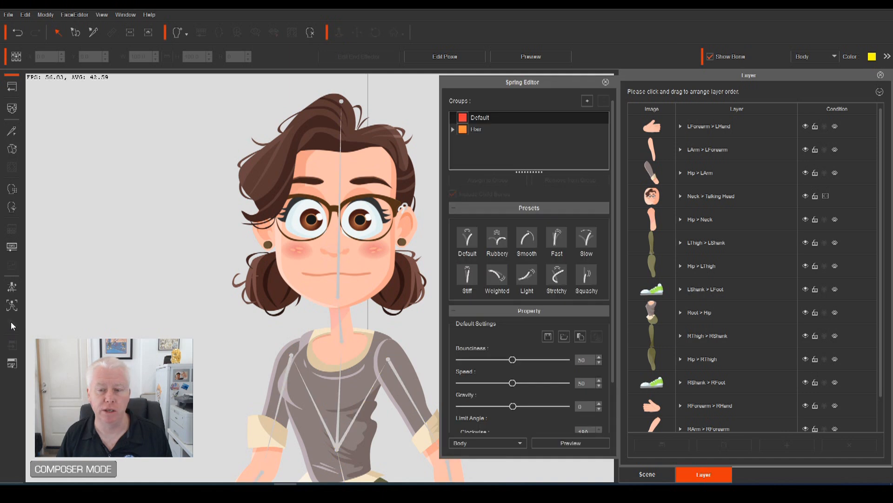
mouse_move(807, 60)
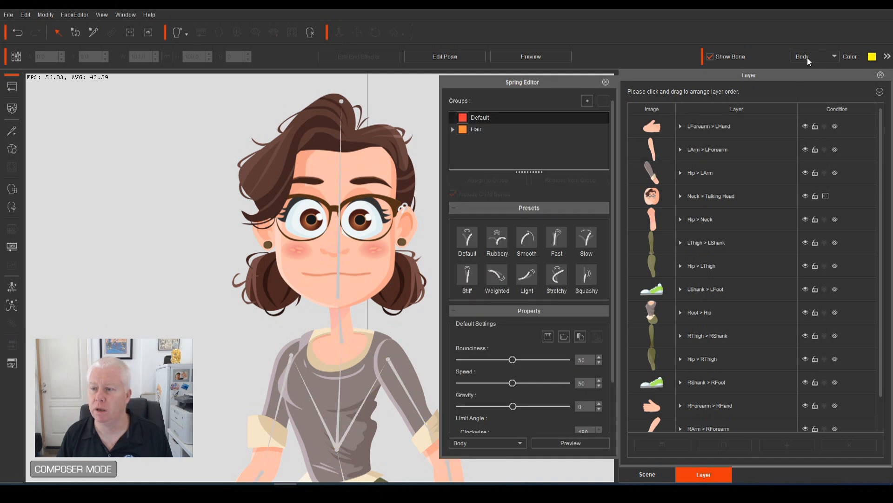
left_click(813, 56)
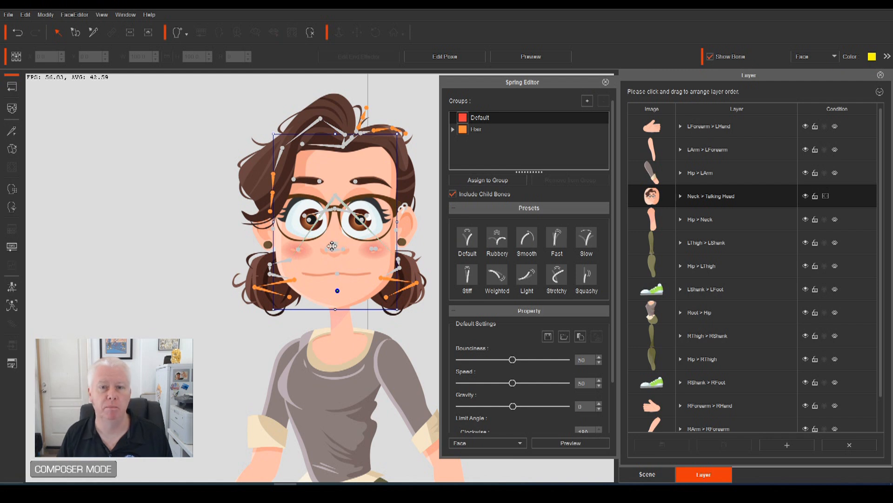
mouse_move(471, 140)
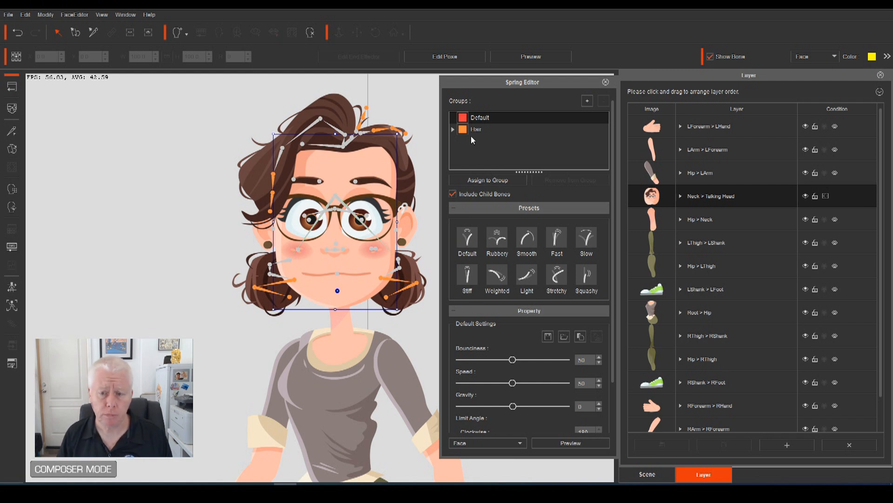
Select and expand the Hair spring group, then select a hair bone on Anita.
left_click(502, 129)
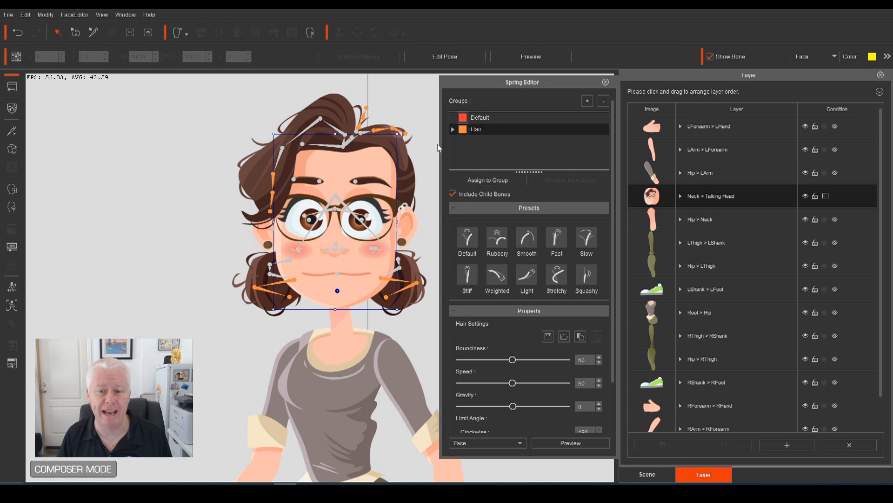
left_click(454, 129)
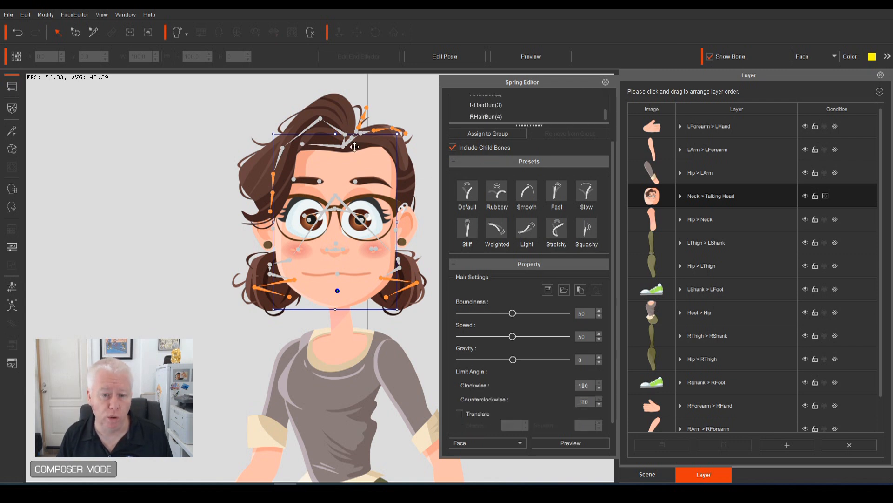
mouse_move(275, 177)
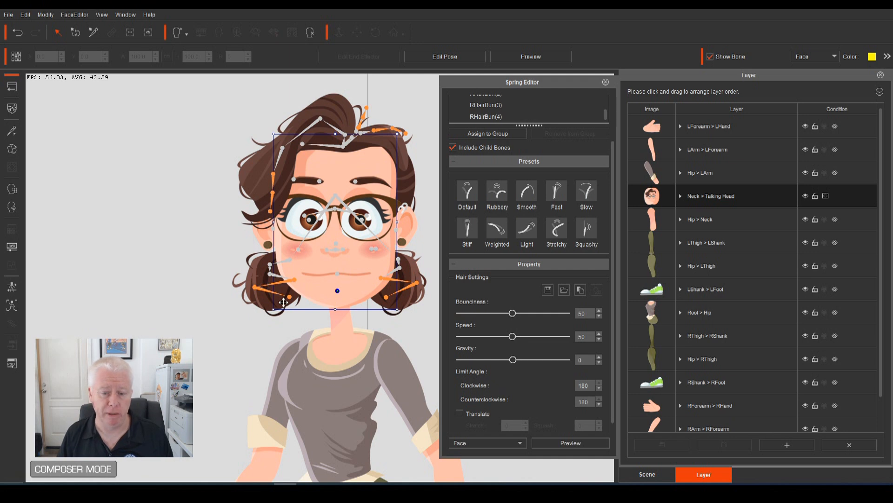
left_click(711, 56)
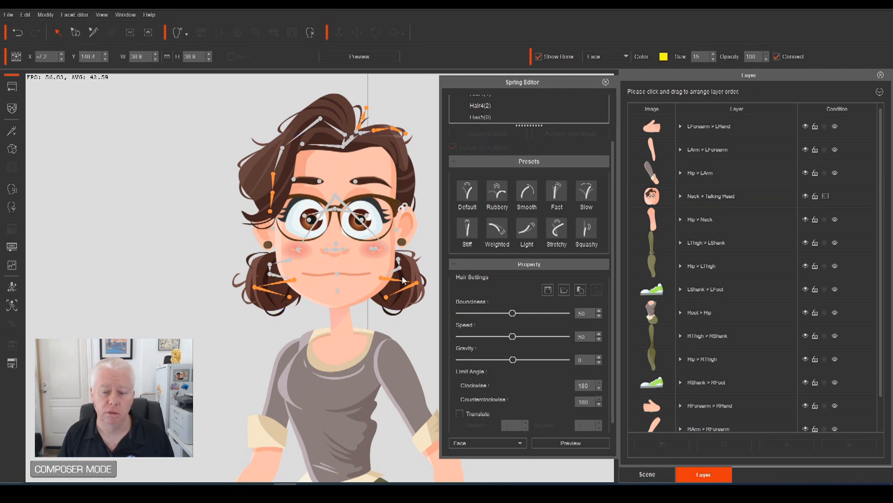
mouse_move(403, 252)
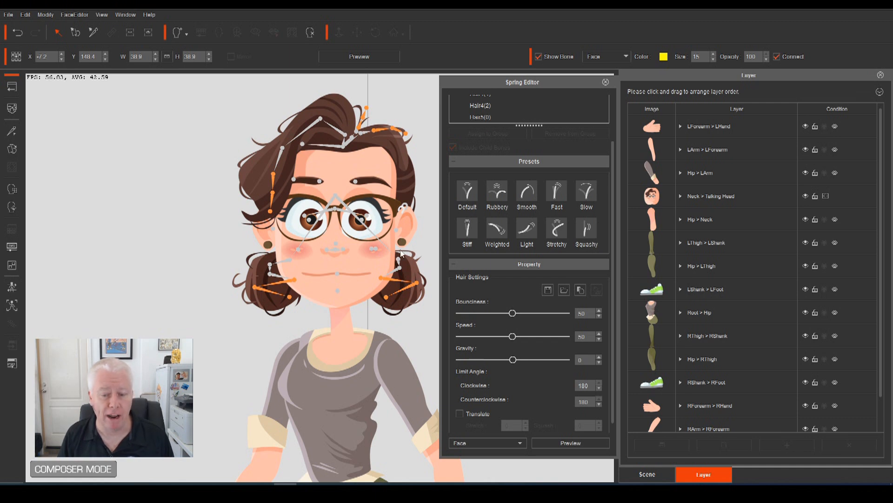
mouse_move(402, 309)
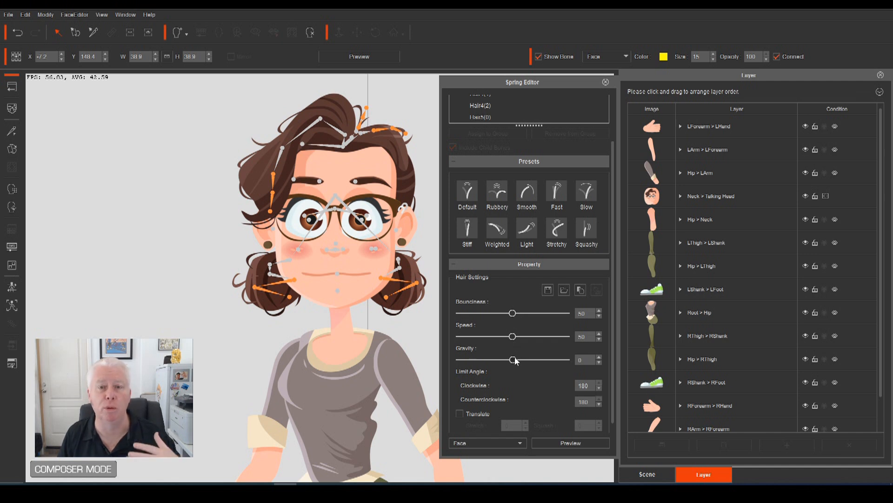
mouse_move(406, 262)
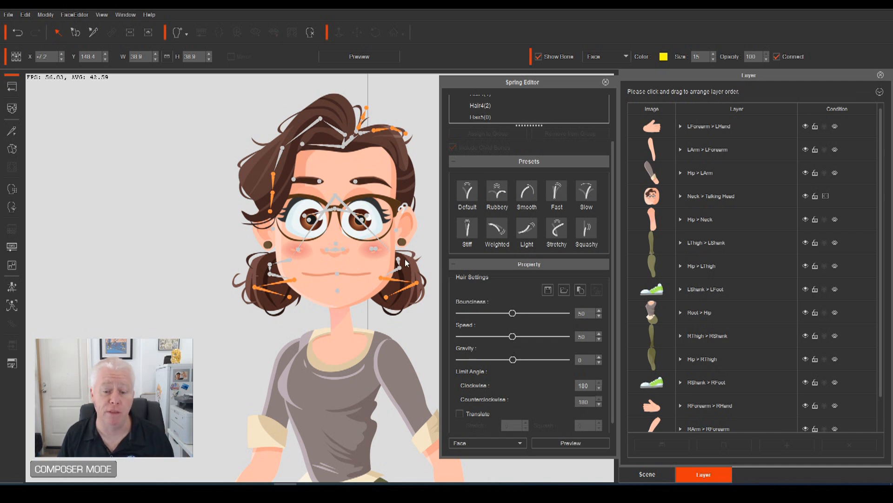
mouse_move(423, 253)
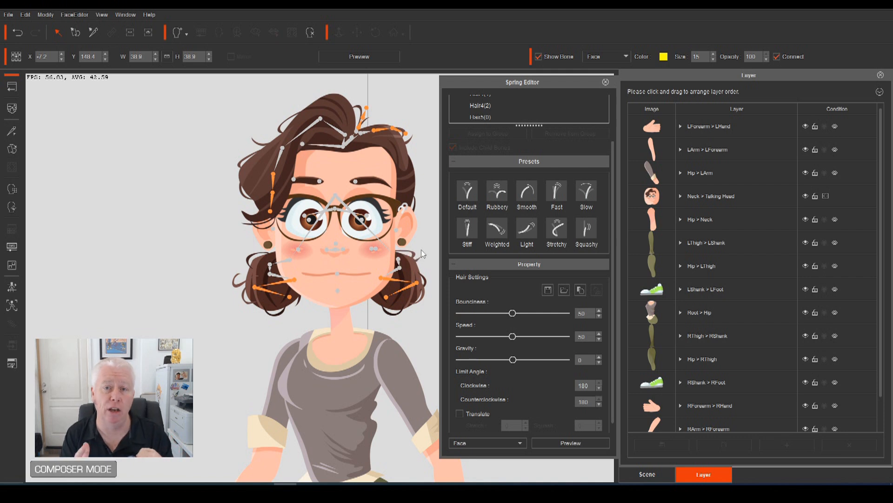
mouse_move(397, 186)
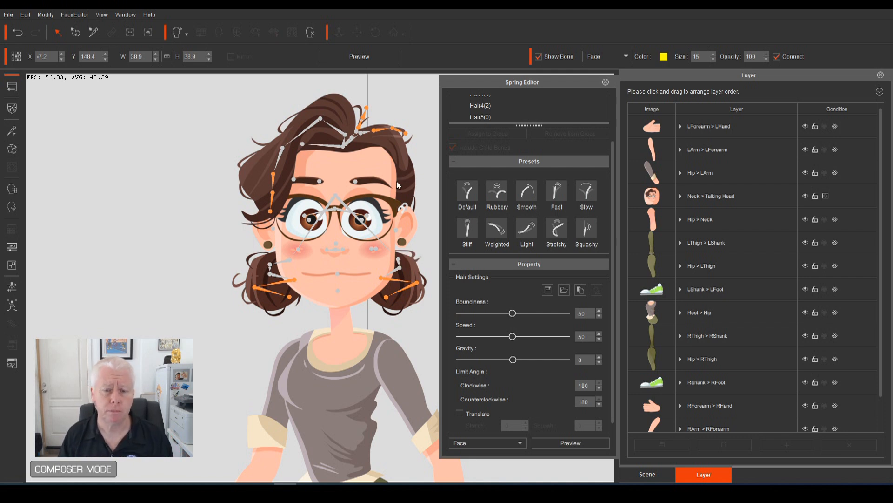
mouse_move(392, 206)
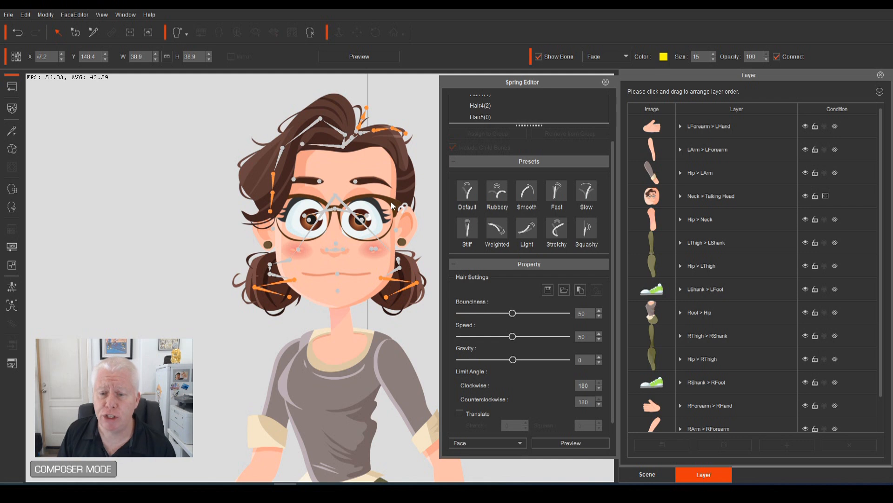
mouse_move(539, 442)
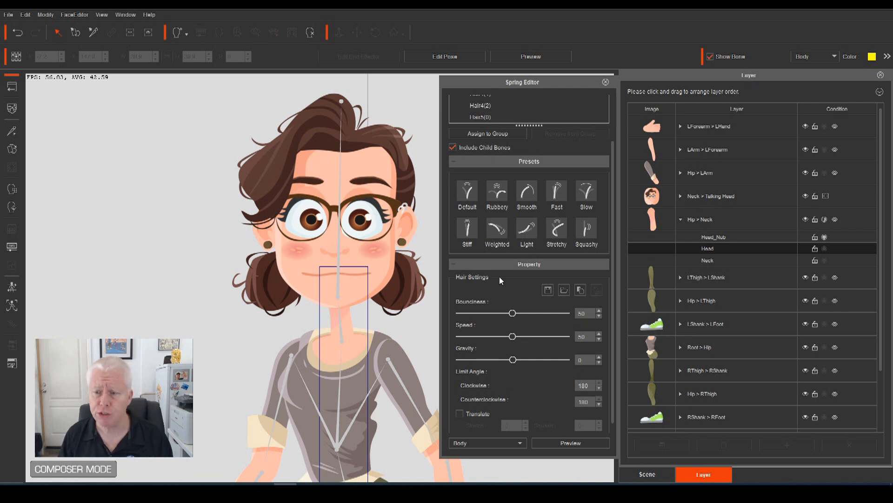
Display the face bones, then switch to the Bone Editor.
left_click(834, 56)
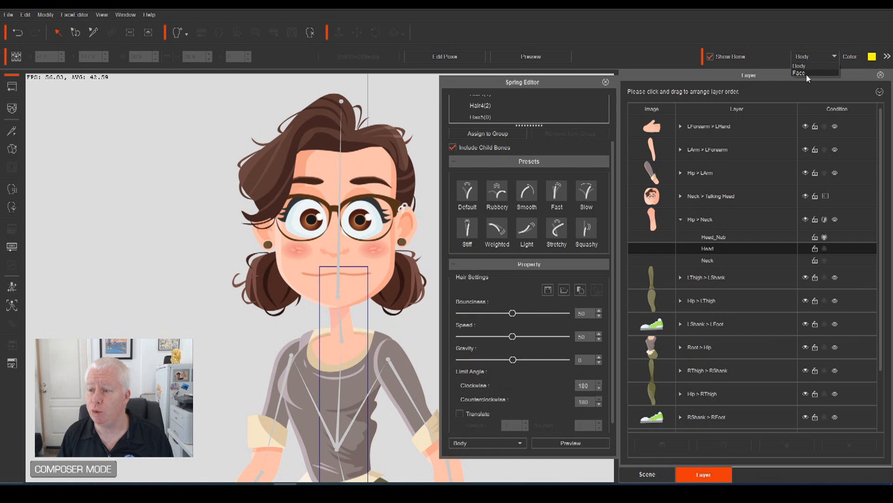
left_click(800, 73)
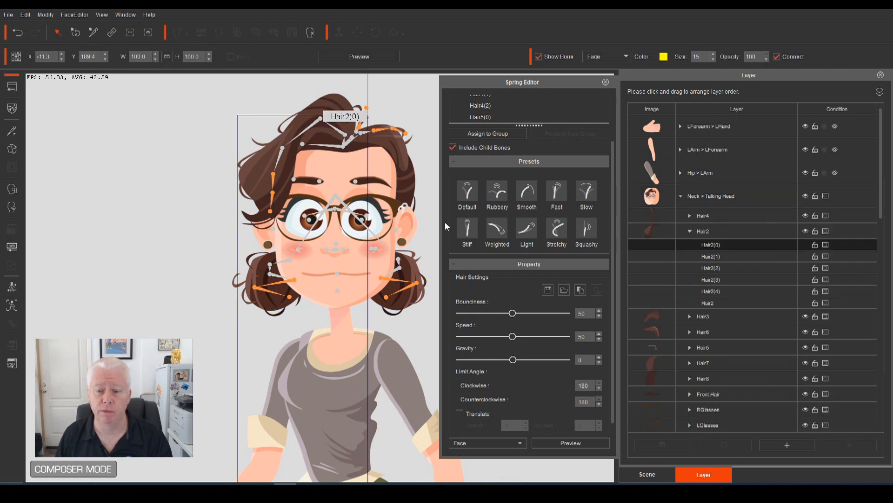
left_click(605, 81)
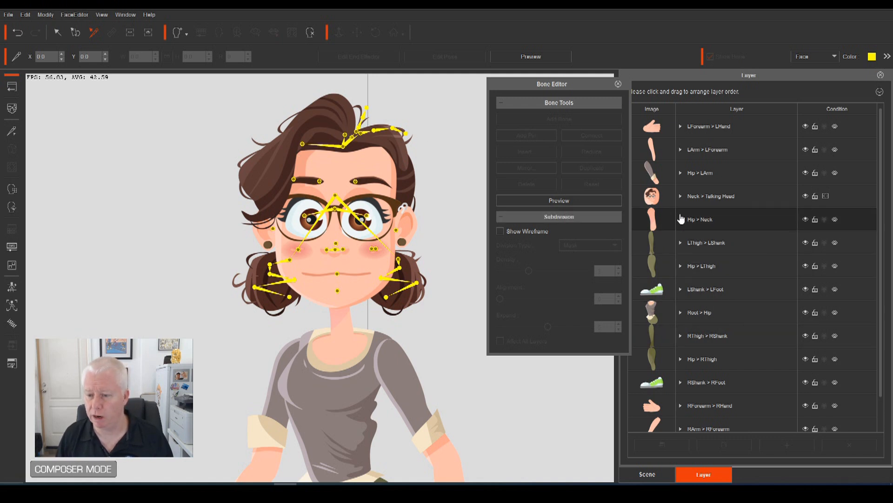
Expand the Talking Head layer to list its hair, glasses and nose sub-layers.
left_click(680, 196)
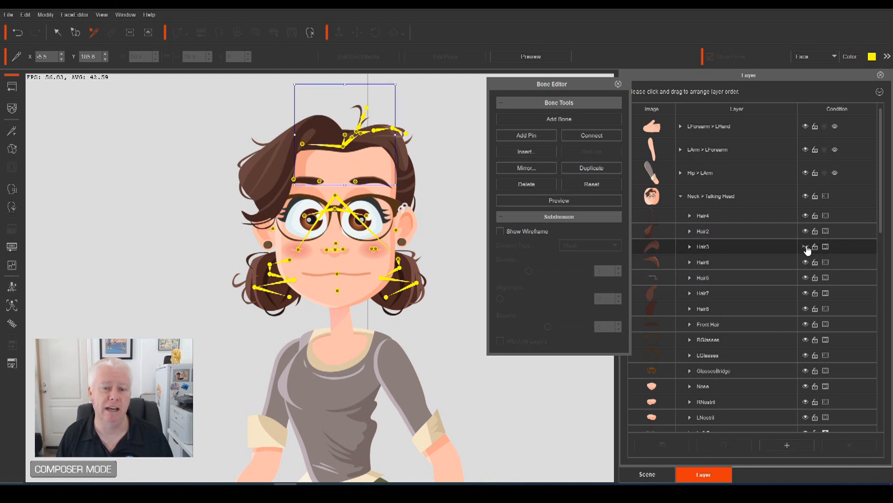
mouse_move(805, 246)
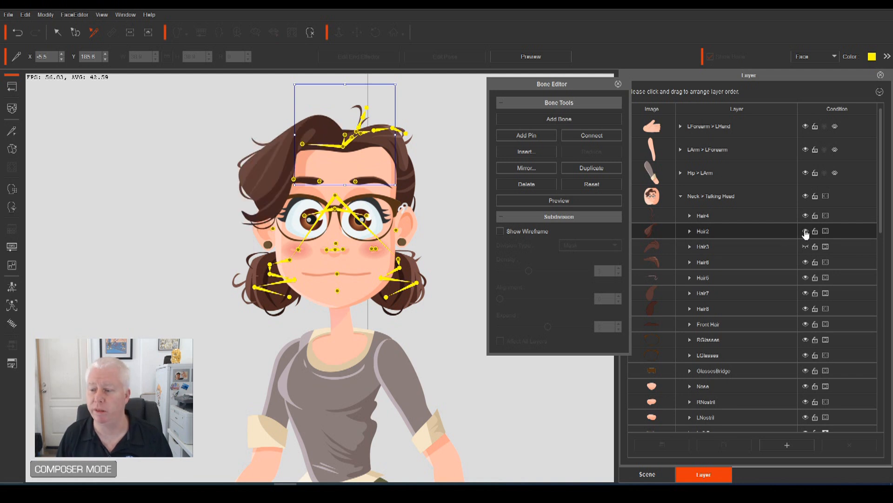
Hide the Hair3, Hair5, Hair6 and Hair7 layers in the Layer panel.
left_click(805, 230)
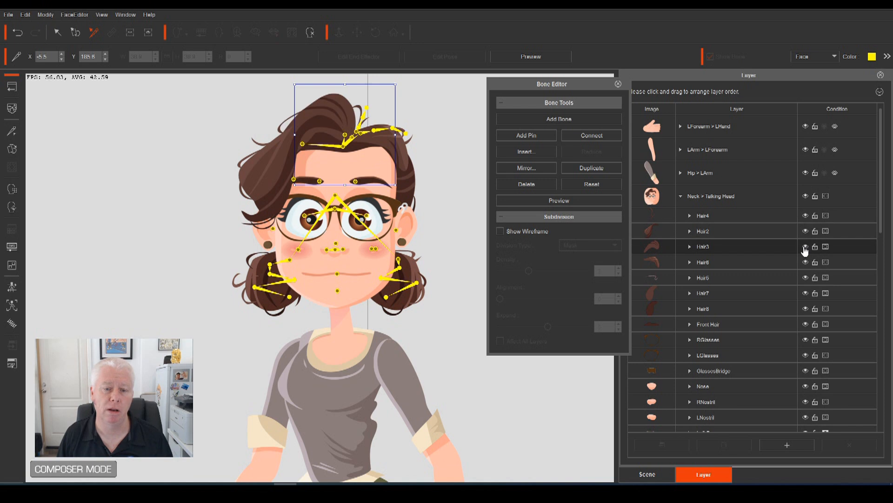
left_click(805, 247)
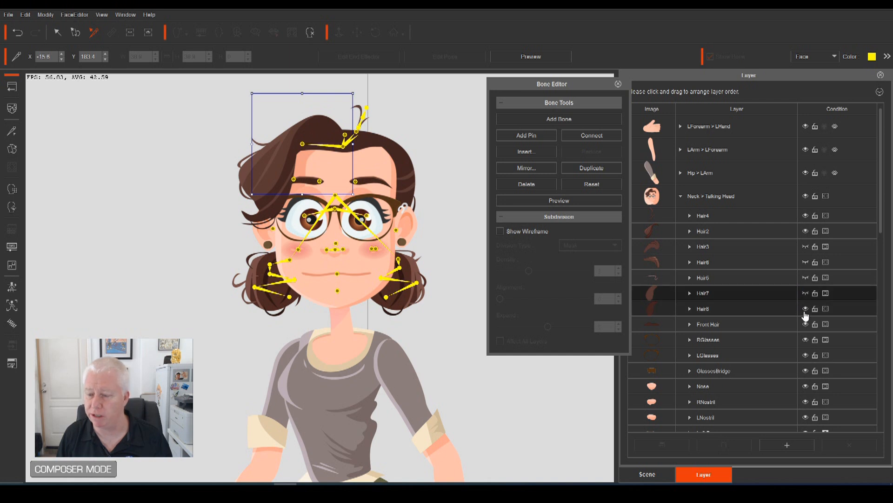
mouse_move(805, 314)
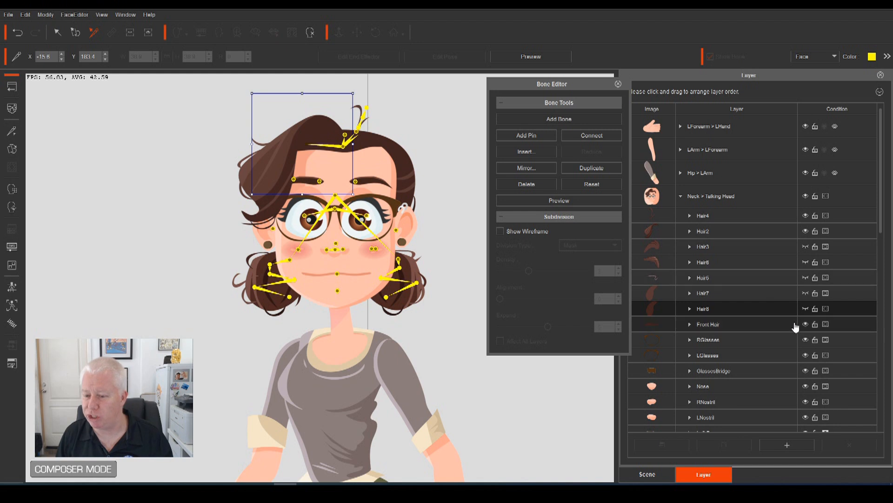
scroll("down", 3)
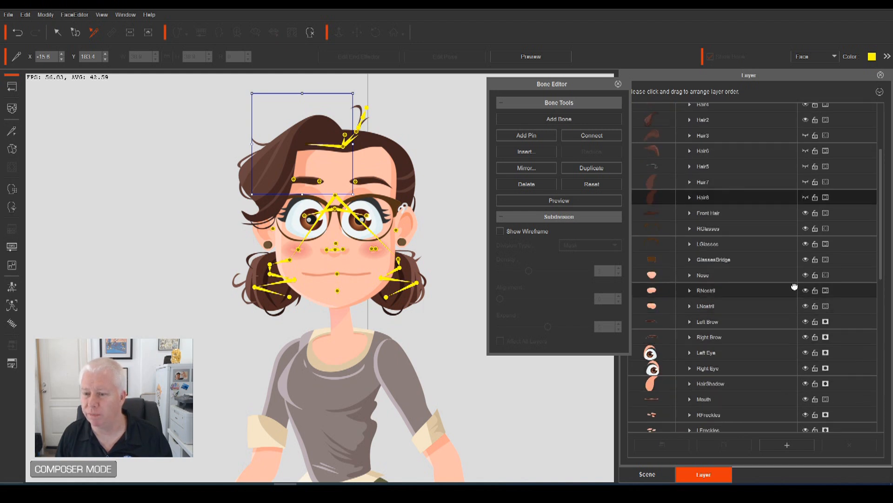
mouse_move(805, 215)
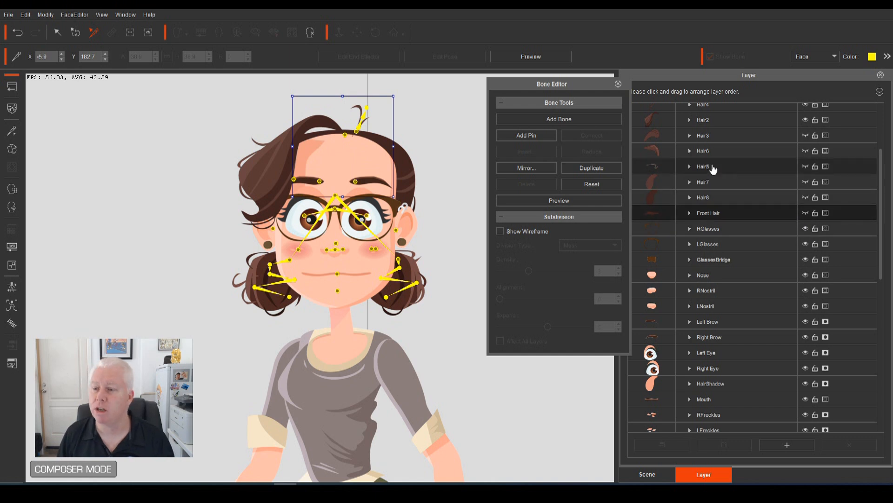
scroll("up", 3)
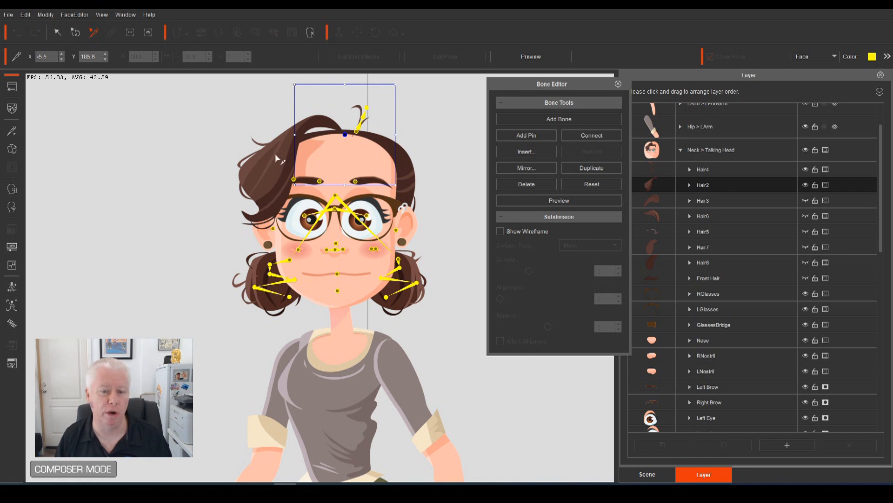
mouse_move(347, 128)
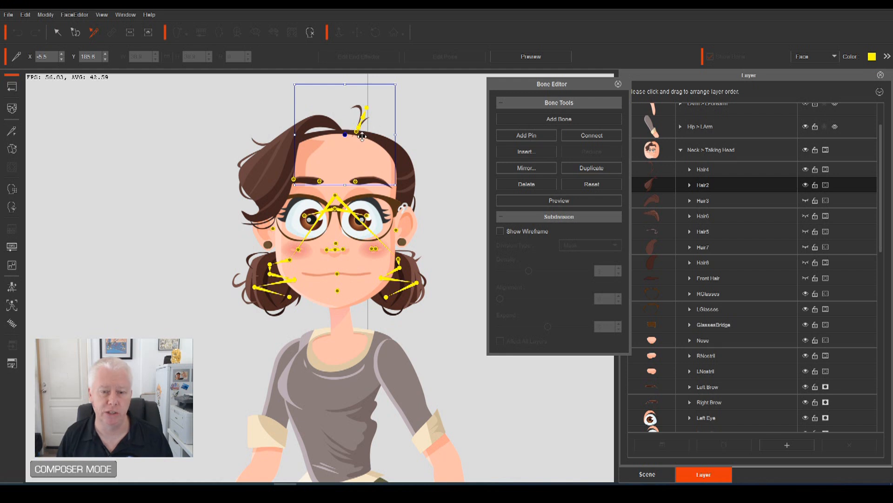
mouse_move(481, 154)
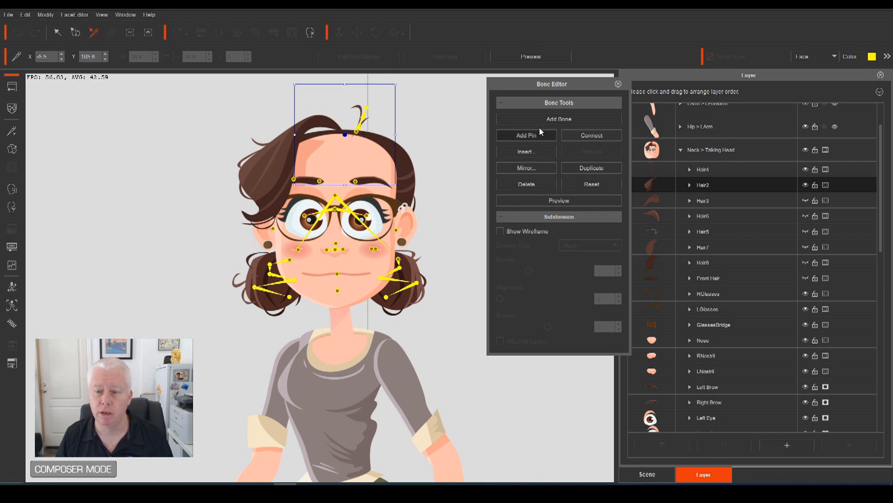
left_click(559, 118)
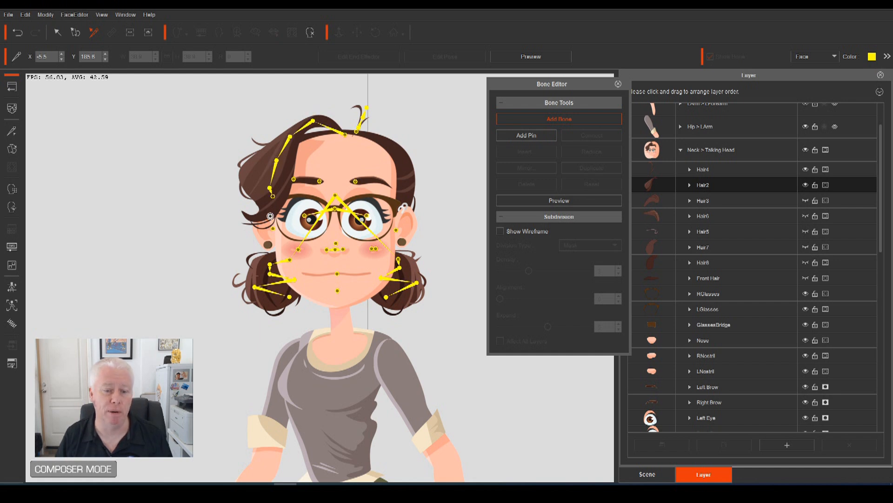
Extend the new side-hair bone chain, then return to the Spring Editor.
left_click(268, 212)
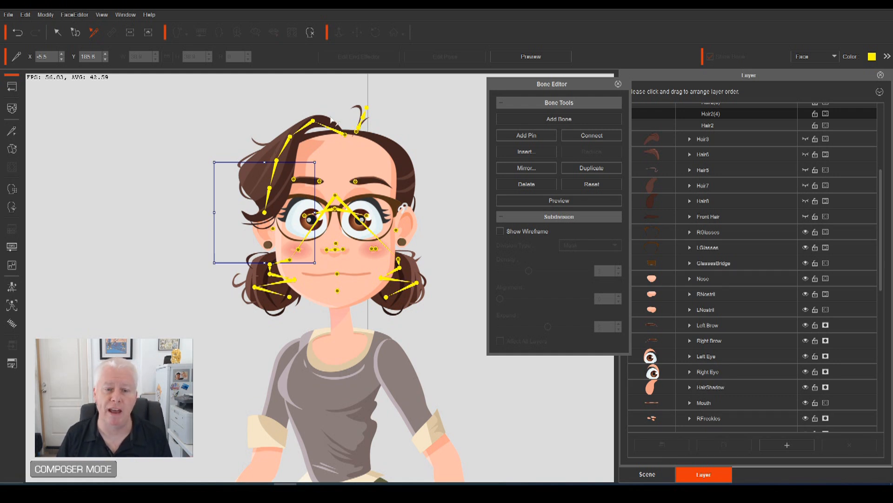
left_click(618, 84)
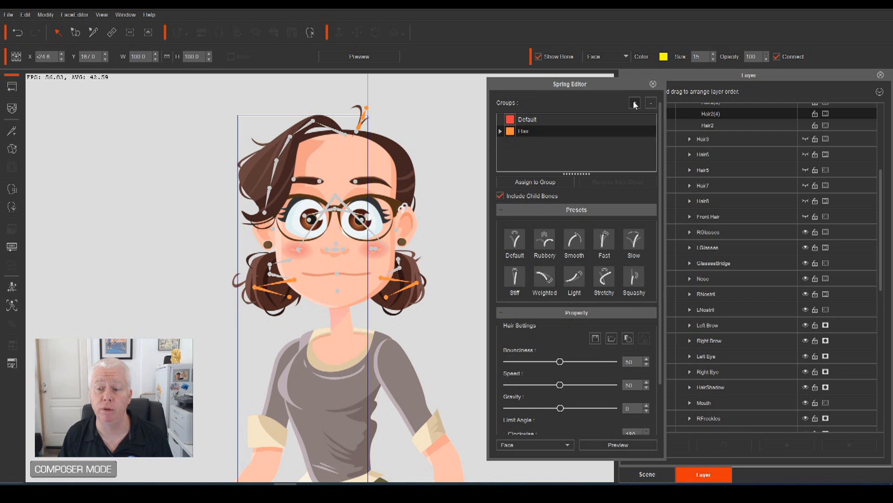
left_click(634, 103)
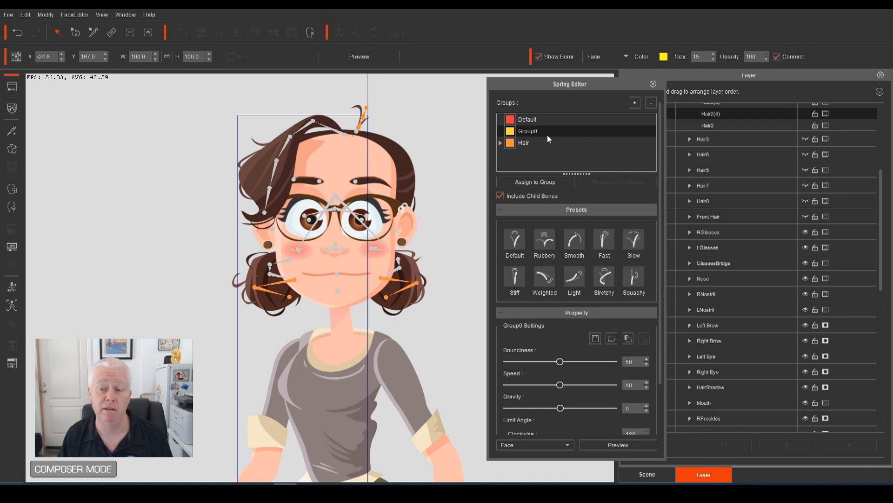
mouse_move(527, 131)
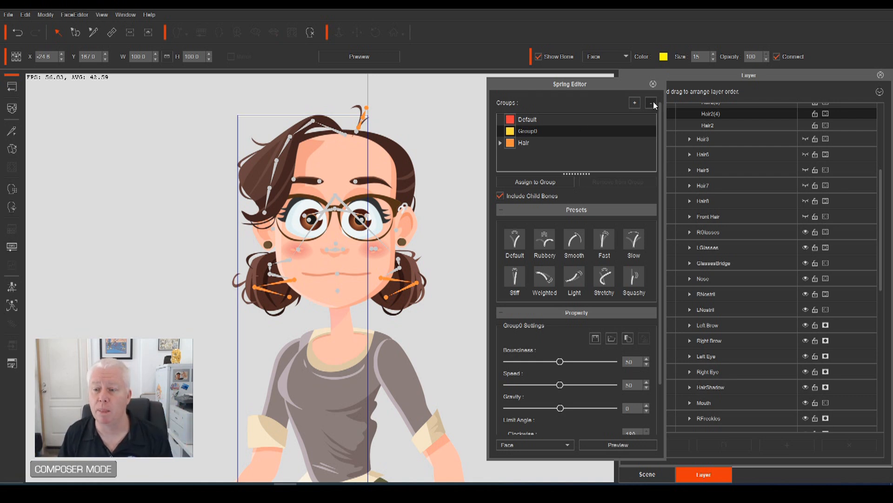
left_click(652, 102)
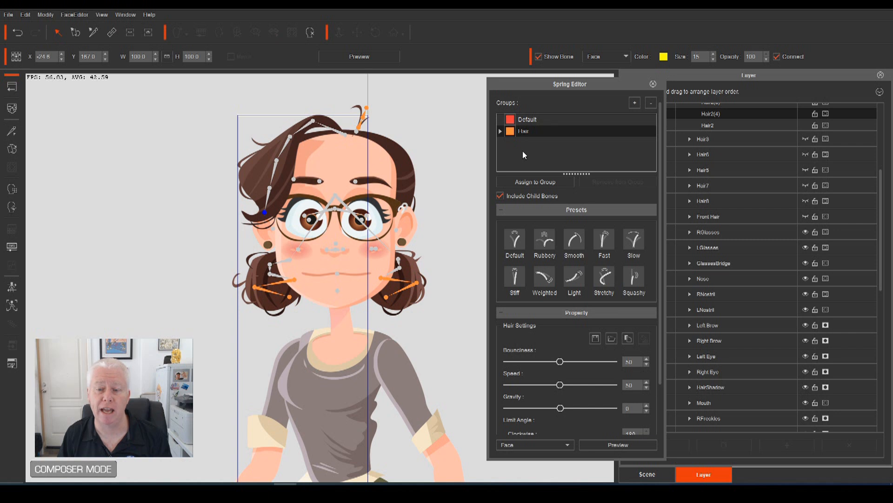
mouse_move(375, 145)
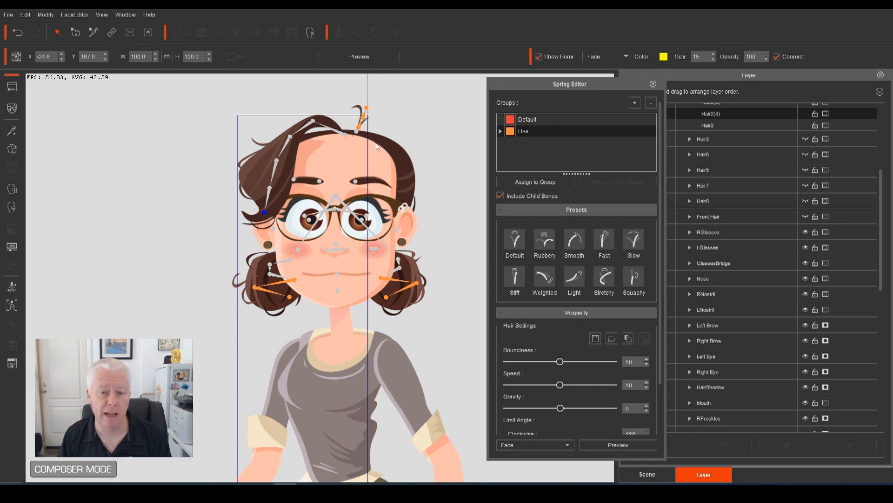
mouse_move(317, 138)
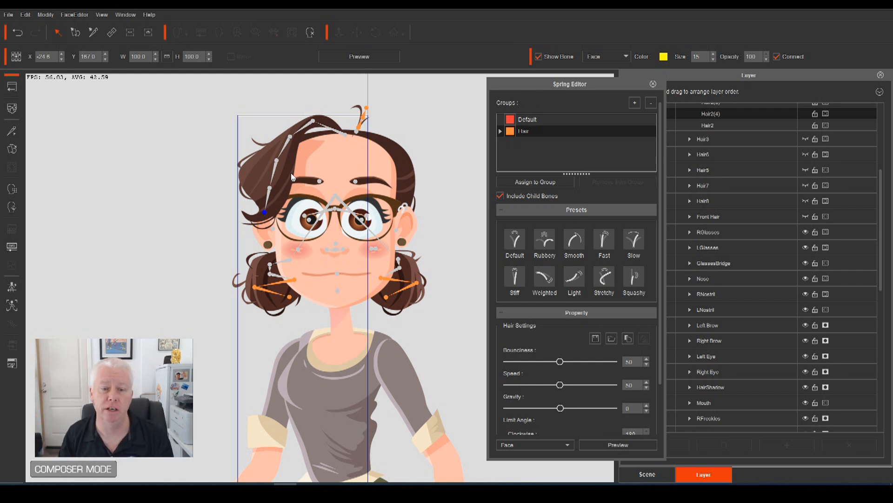
mouse_move(281, 149)
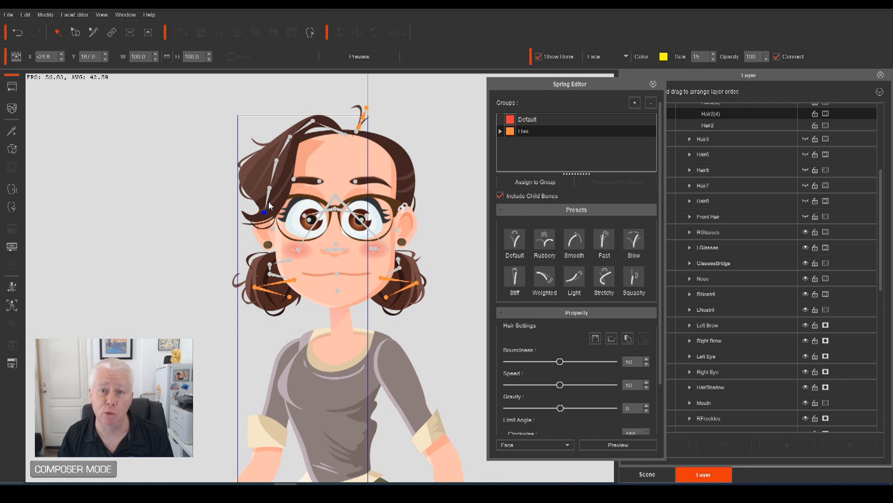
mouse_move(234, 202)
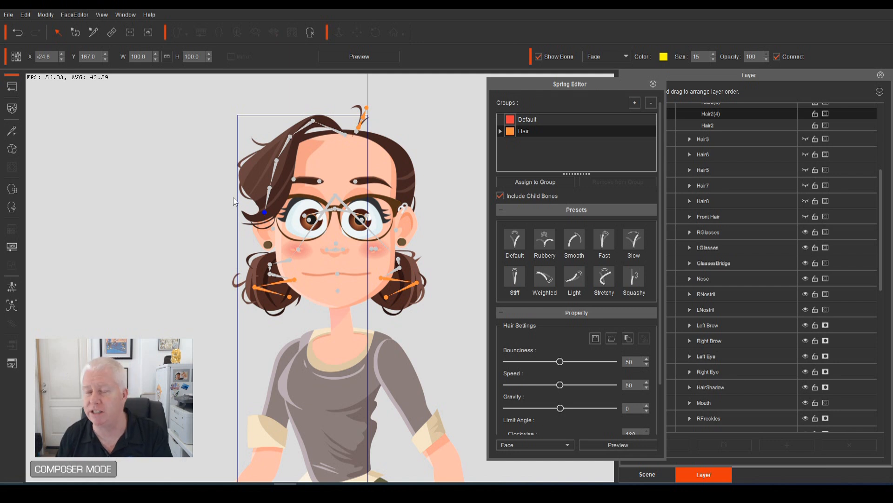
mouse_move(312, 141)
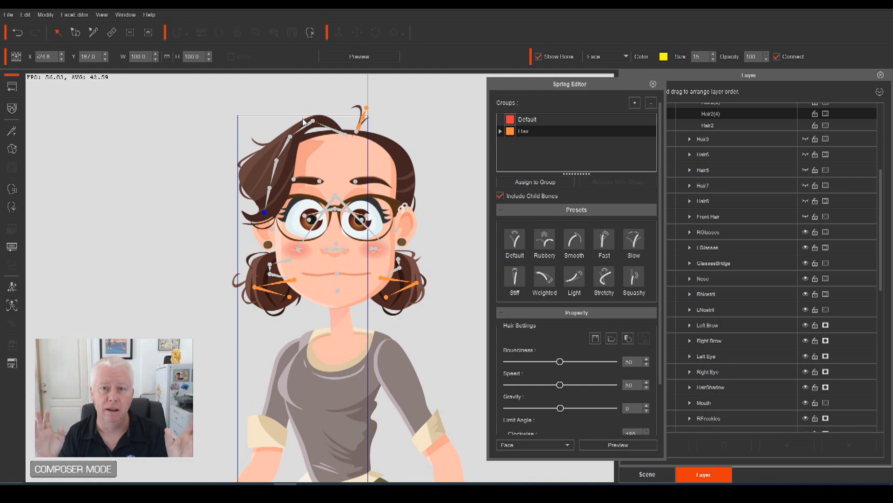
mouse_move(345, 135)
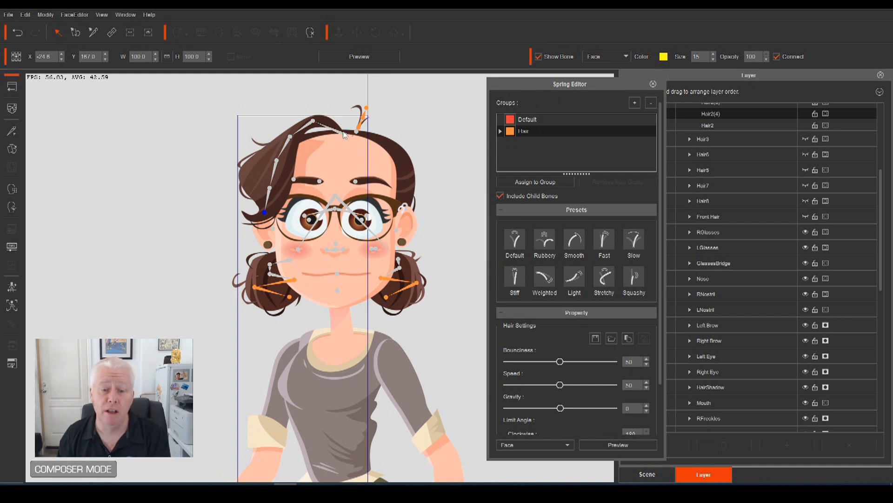
mouse_move(338, 138)
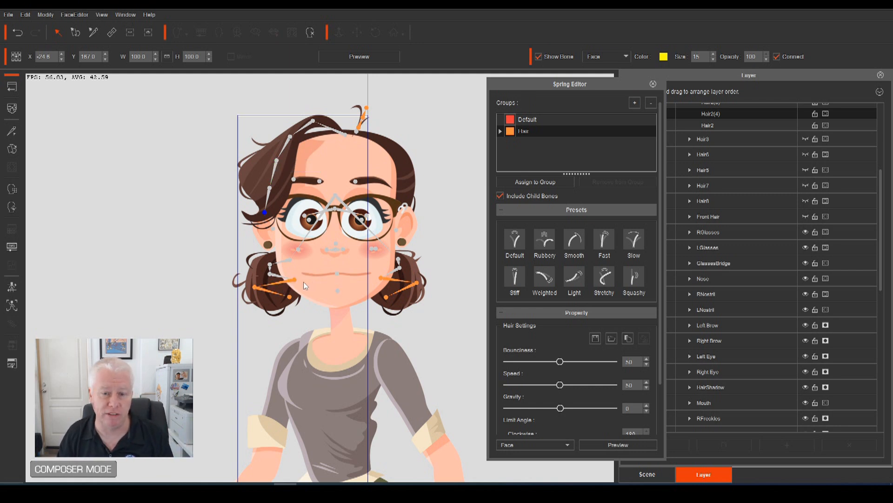
mouse_move(272, 301)
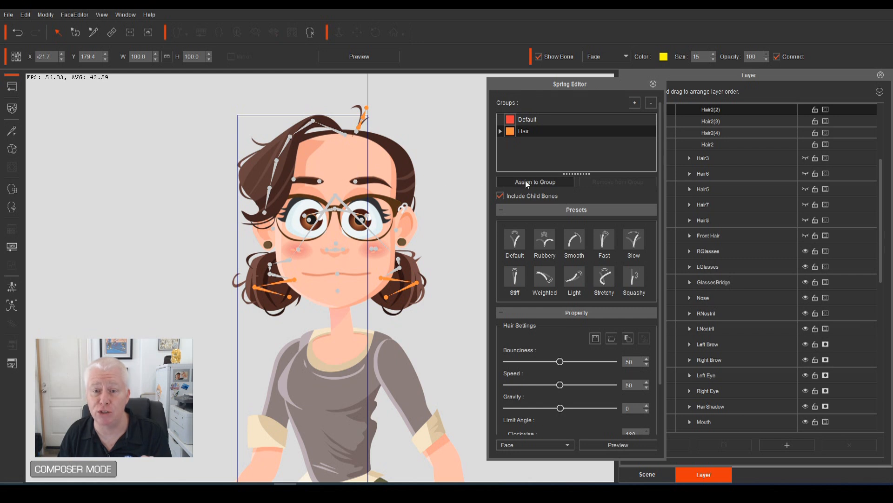
mouse_move(534, 182)
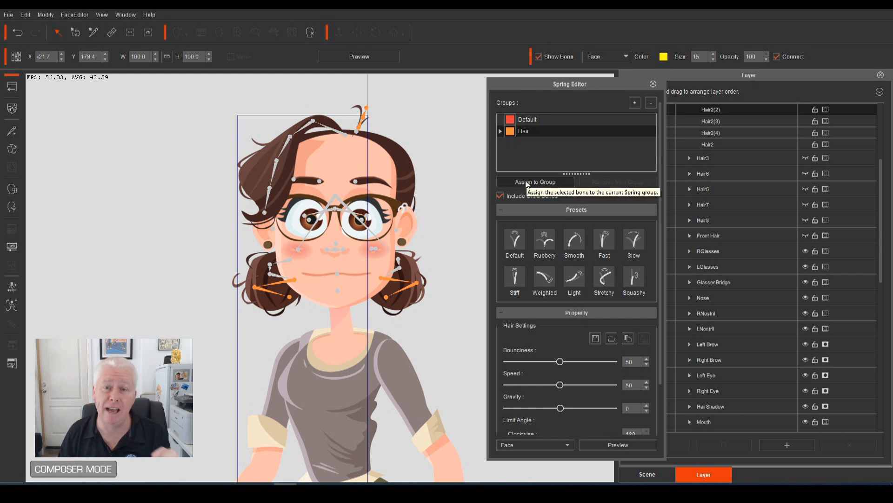
mouse_move(424, 208)
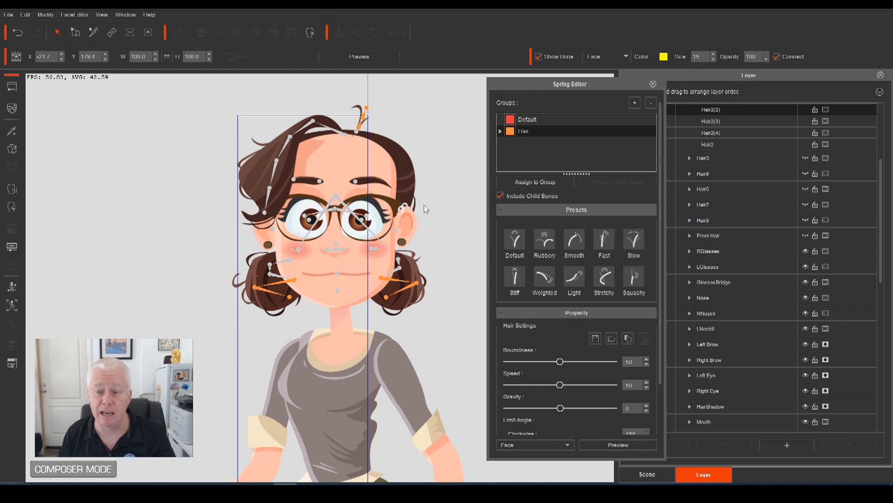
mouse_move(428, 239)
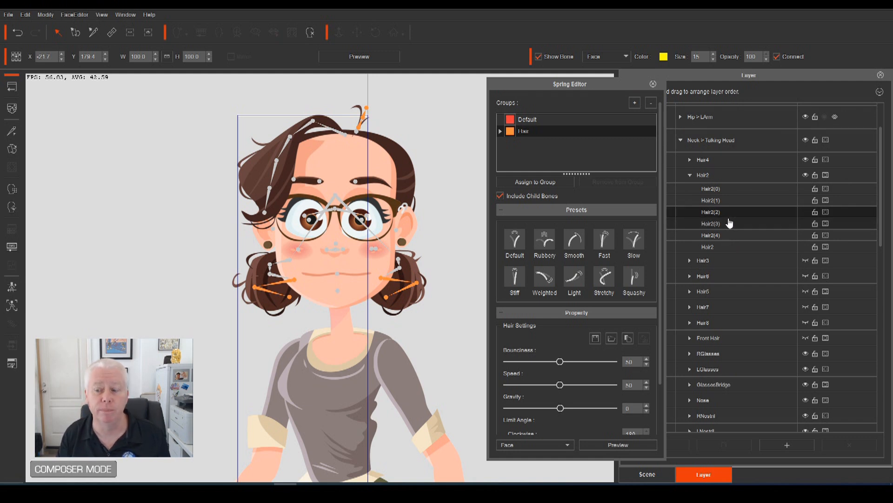
Select the Hair2(2) bone in the Layer panel.
left_click(710, 211)
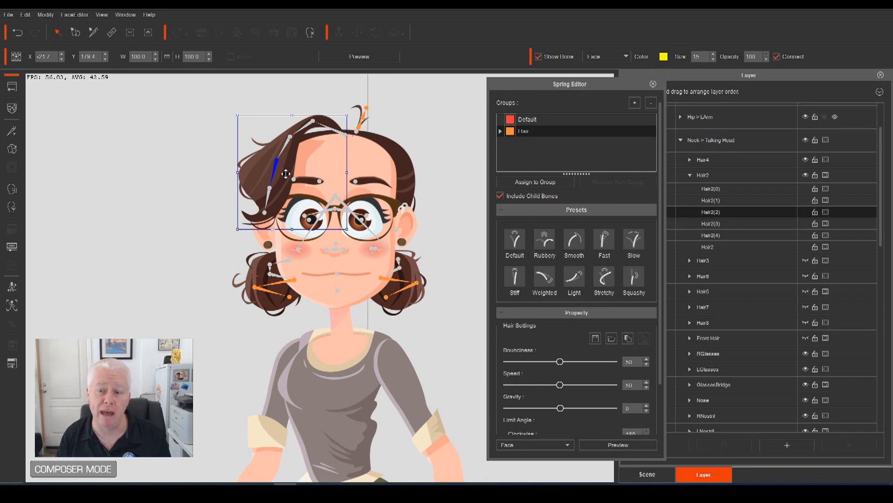
mouse_move(533, 181)
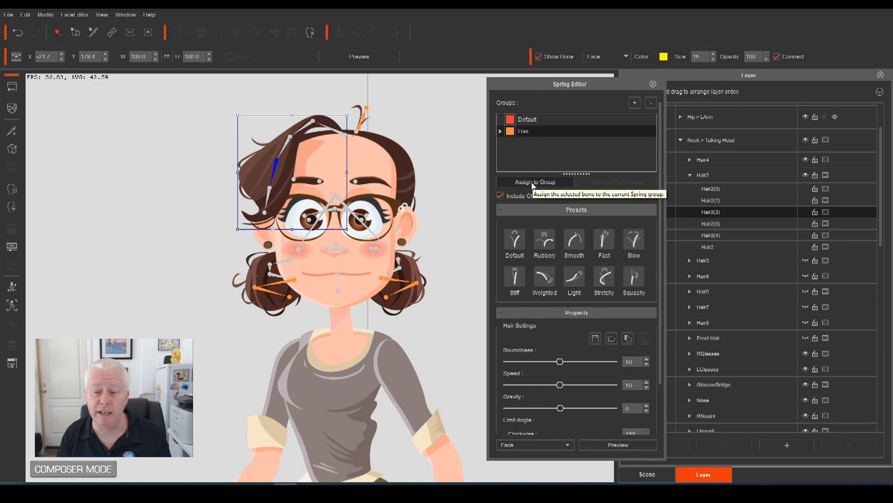
mouse_move(277, 161)
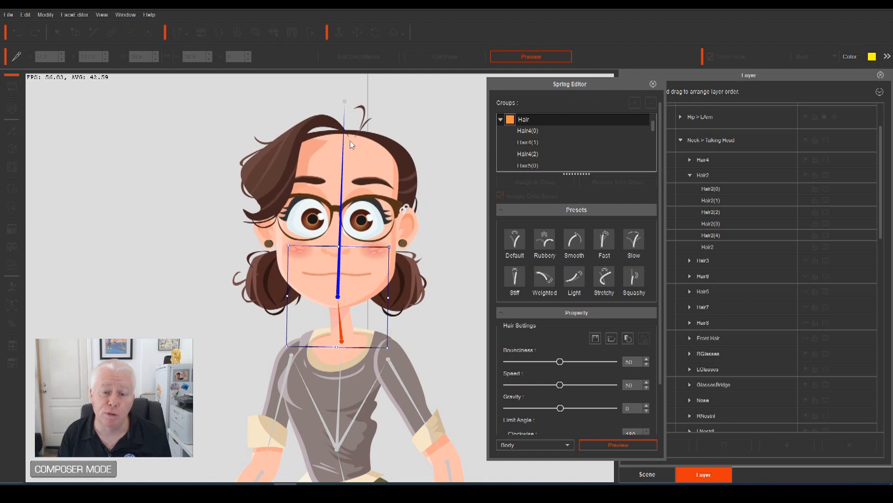
mouse_move(351, 126)
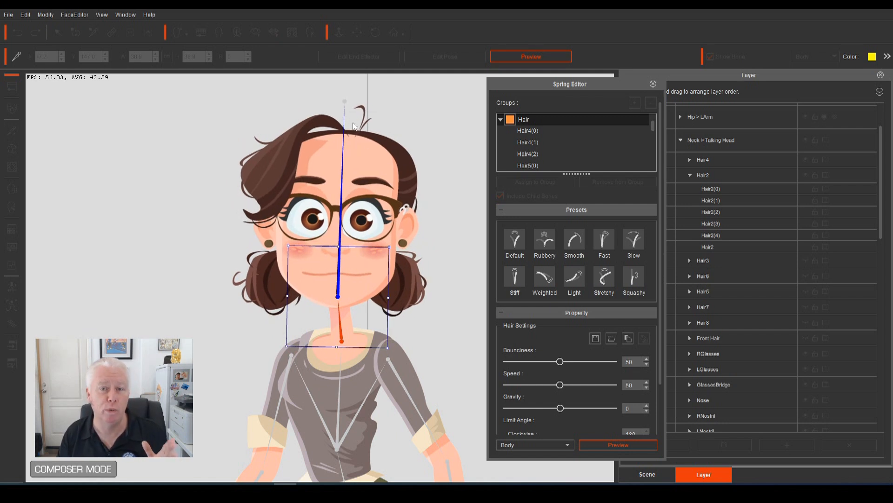
mouse_move(363, 186)
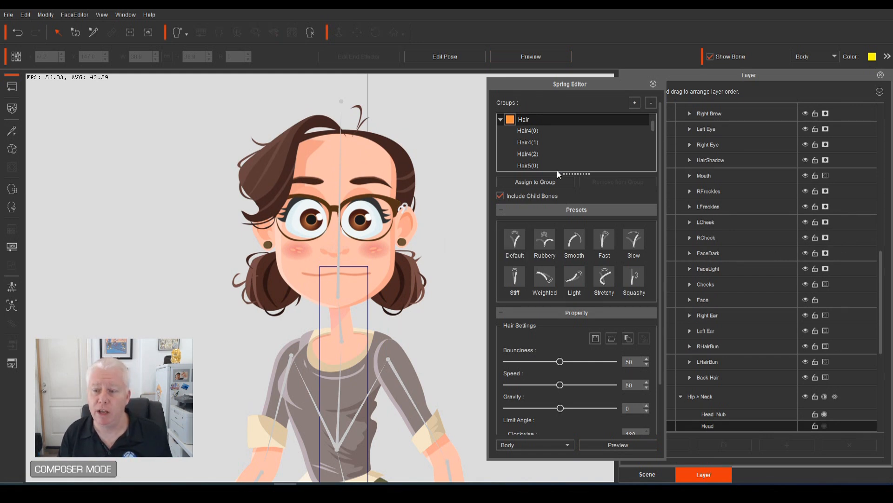
Show face bones, select the Hair group, and apply the Light preset.
left_click(814, 56)
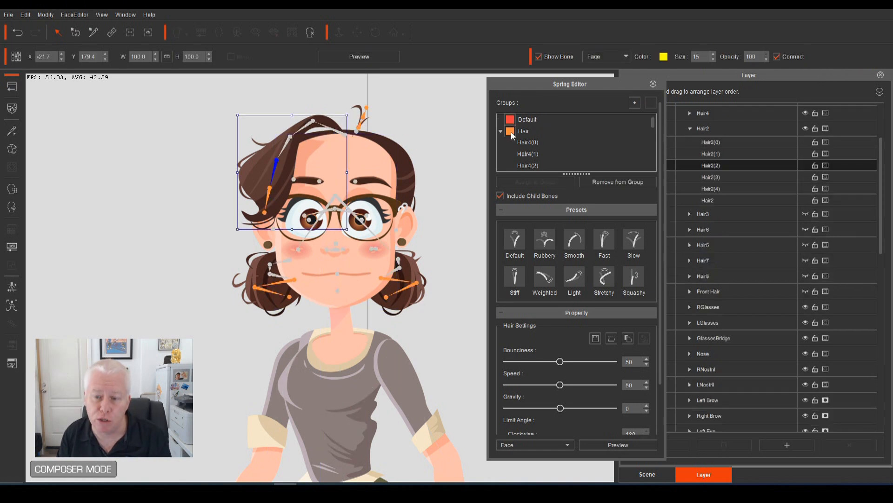
left_click(523, 131)
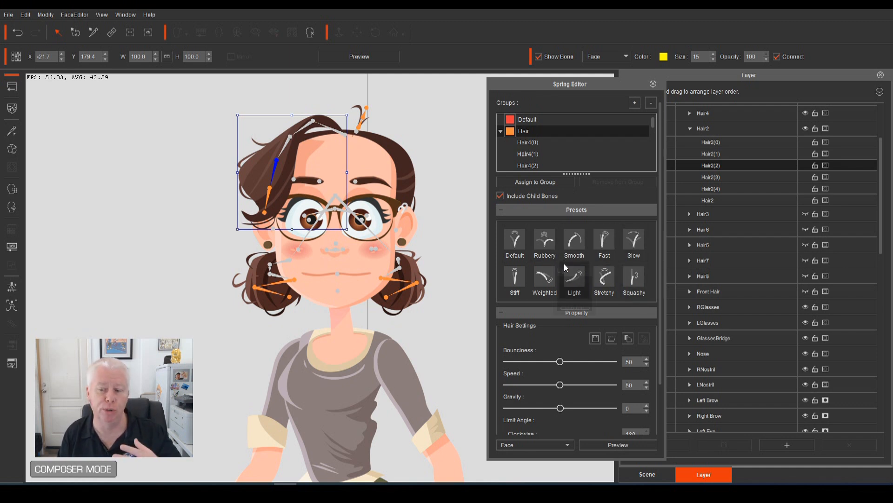
mouse_move(574, 277)
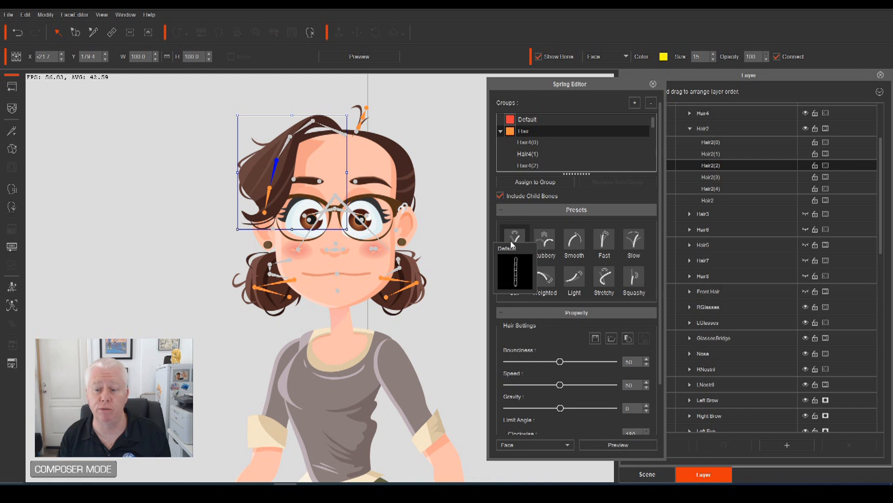
mouse_move(597, 305)
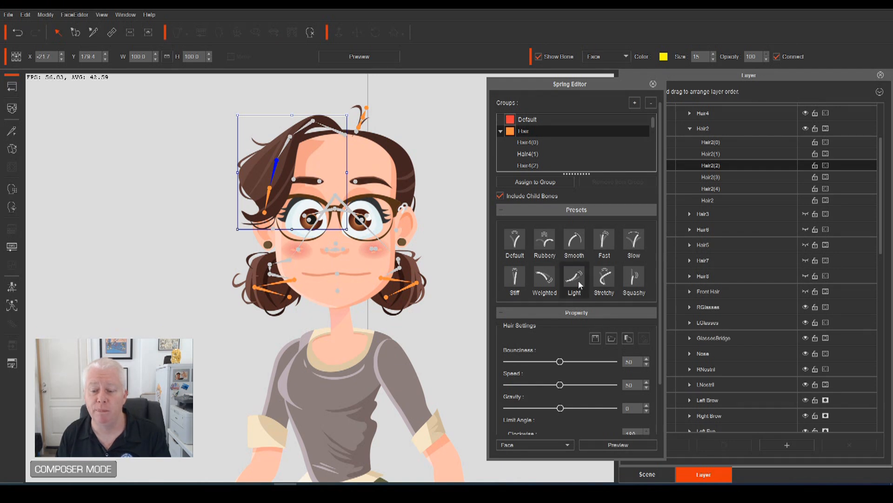
mouse_move(574, 279)
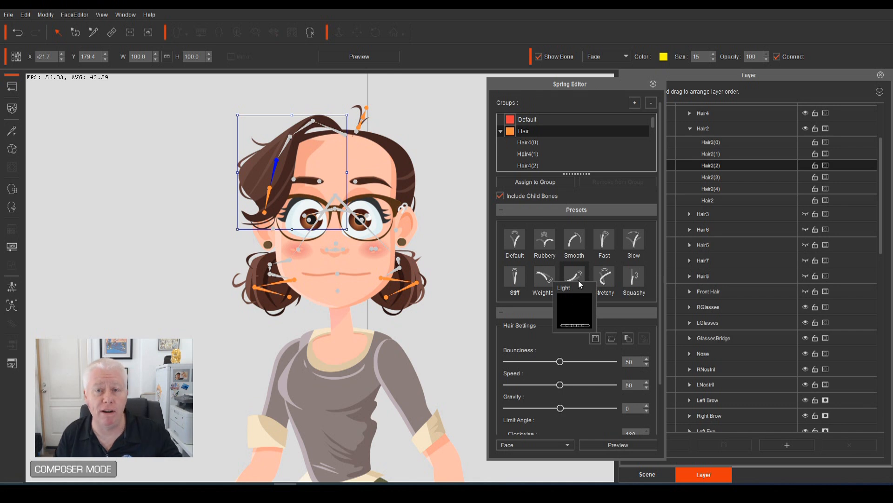
left_click(574, 278)
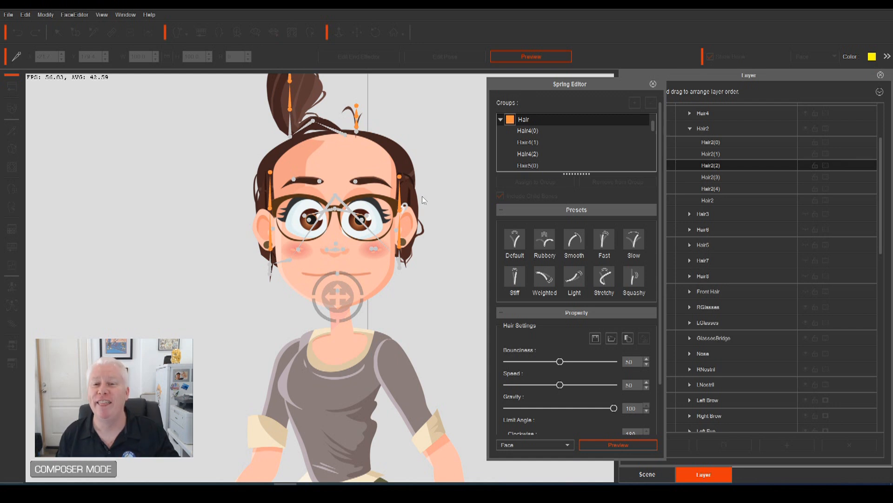
mouse_move(620, 414)
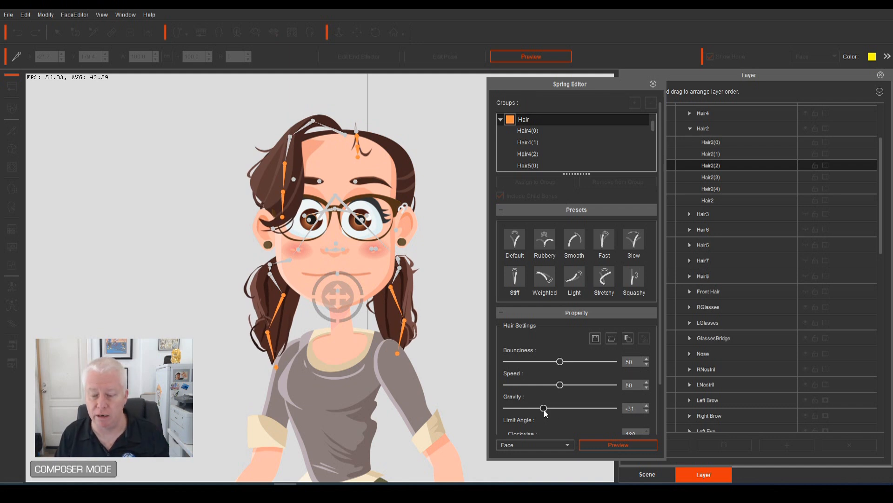
Reset hair gravity to 0 and raise spring speed to 70.
left_click(634, 279)
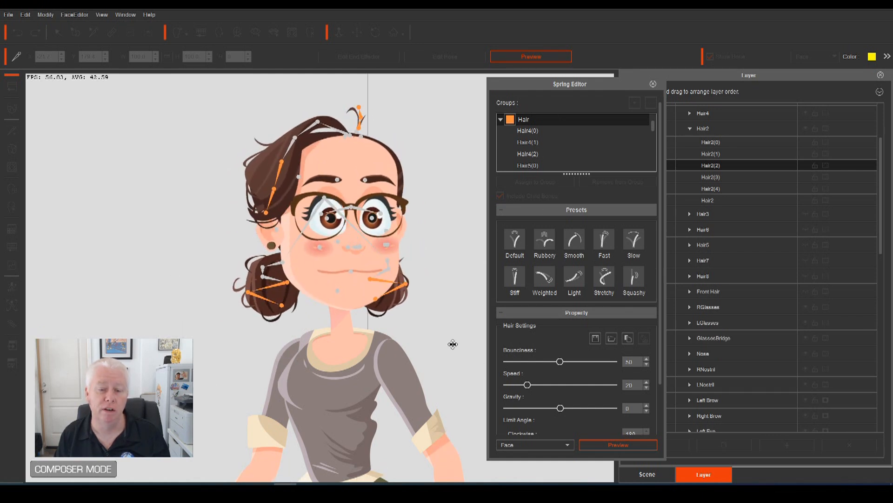
left_click(604, 239)
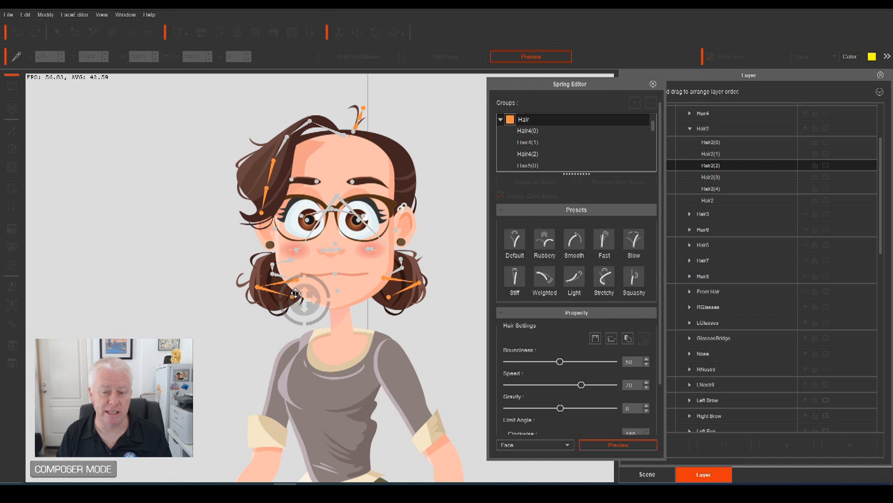
mouse_move(583, 340)
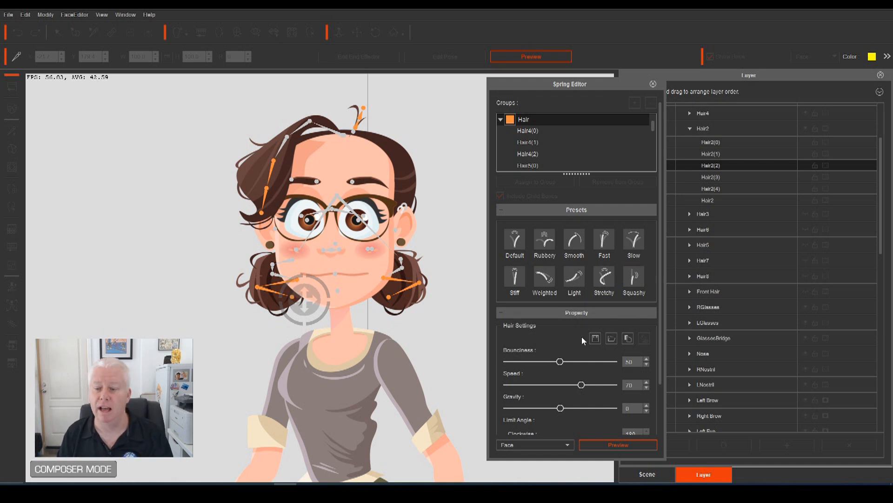